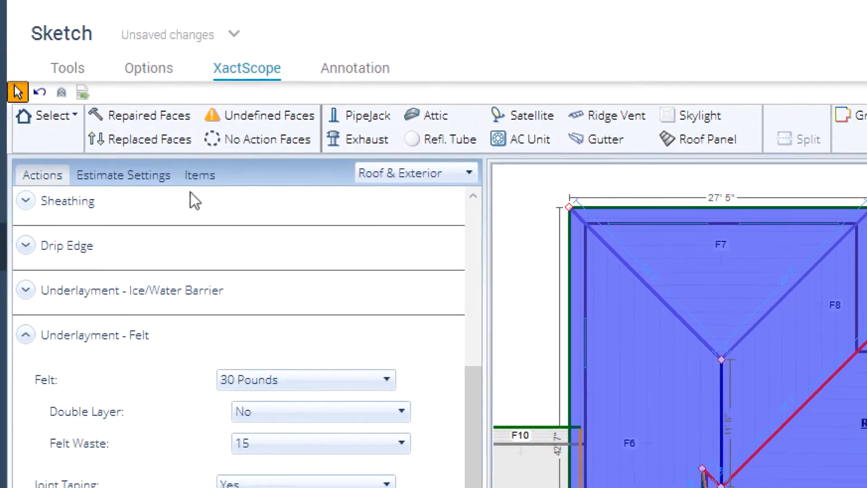
Show the Exterior level's Roof1 plan with faces F1-F12 and save the sketch.
{"action": "left_click", "coordinate": [198, 174]}
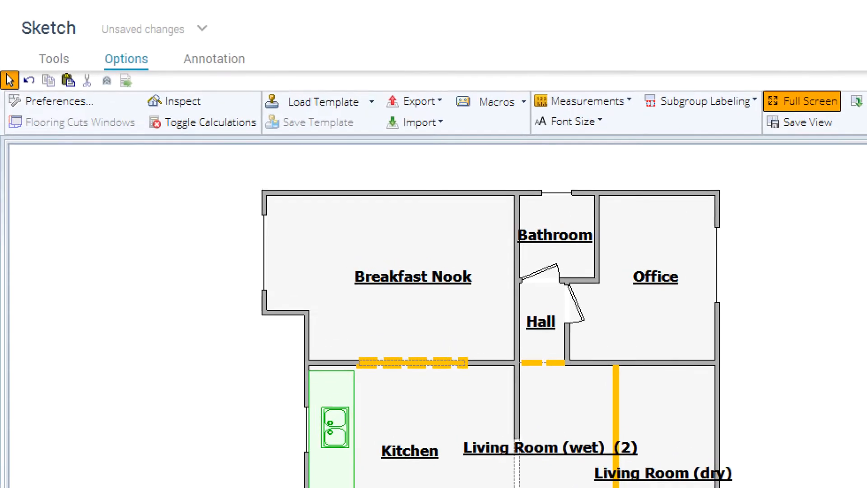
{"action": "key", "text": "ctrl+s"}
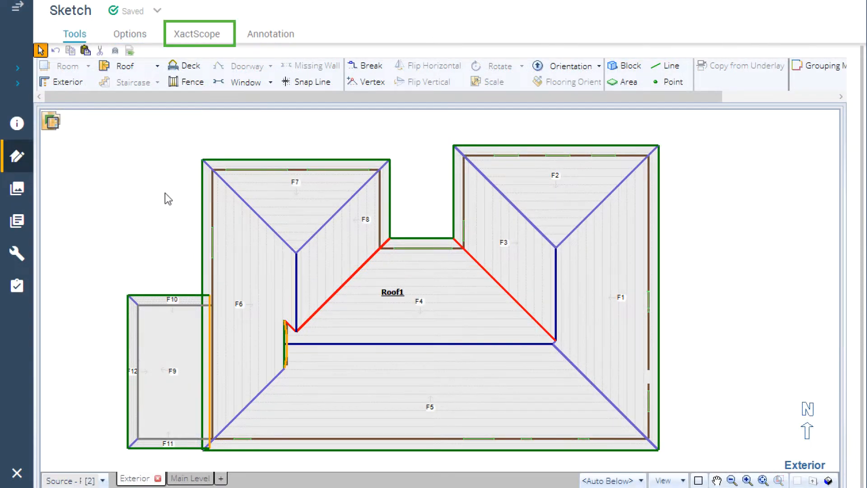
Set the Roof Face Action to Replace Existing, generating roofing line items totaling $13,672.31.
{"action": "left_click", "coordinate": [198, 34]}
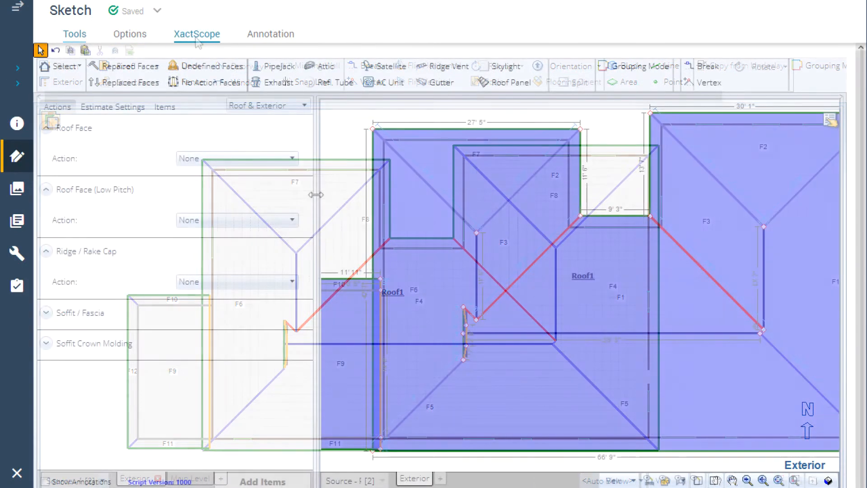
{"action": "left_click", "coordinate": [291, 159]}
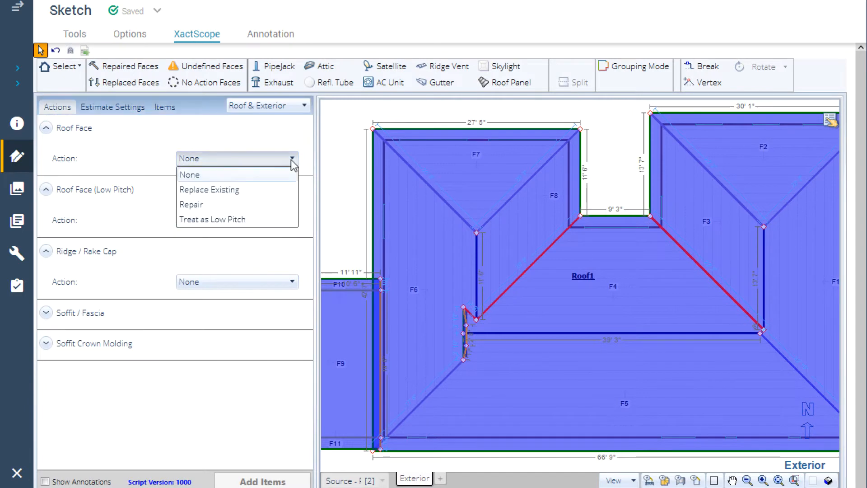
{"action": "left_click", "coordinate": [208, 189]}
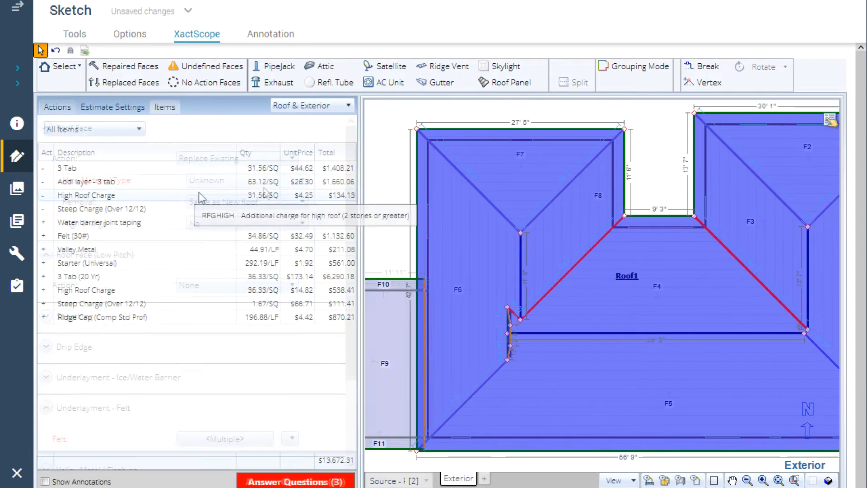